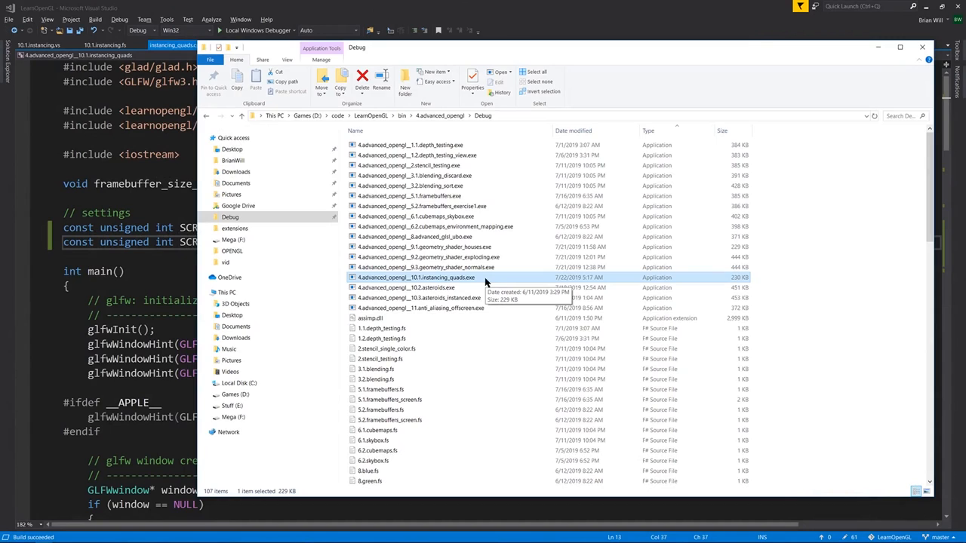
Run 4.advanced_opengl__10.1.instancing_quads.exe from the Debug folder.
{"action": "double_click", "coordinate": [426, 278]}
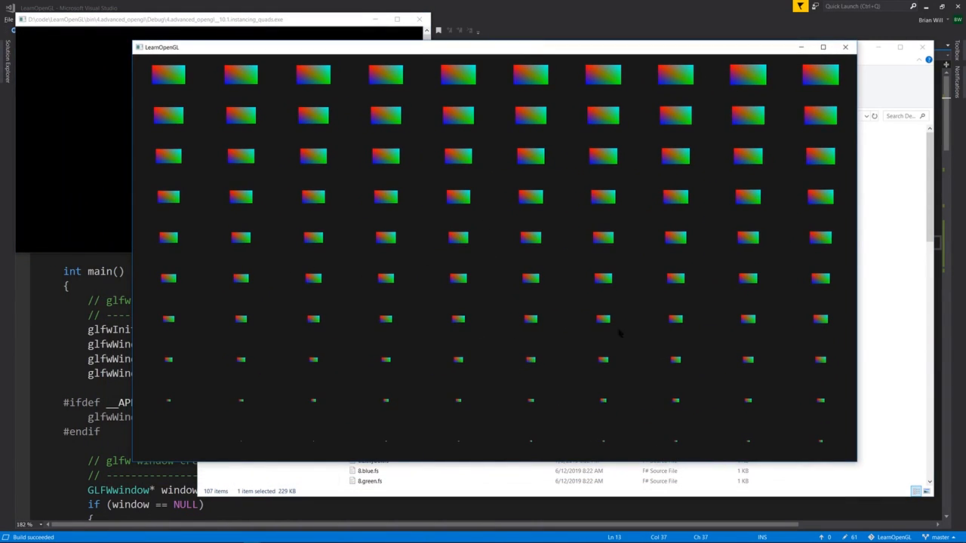
{"action": "mouse_move", "coordinate": [575, 300]}
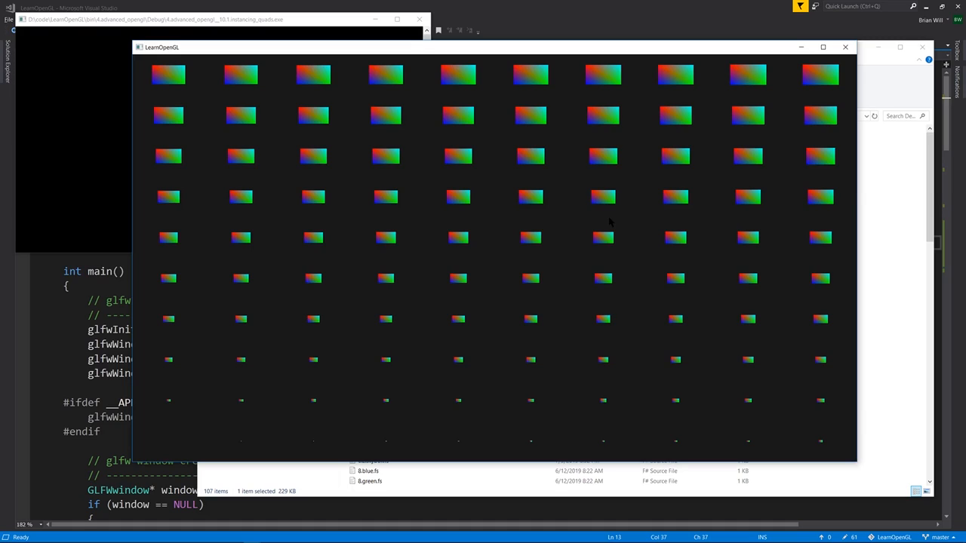
{"action": "mouse_move", "coordinate": [600, 226]}
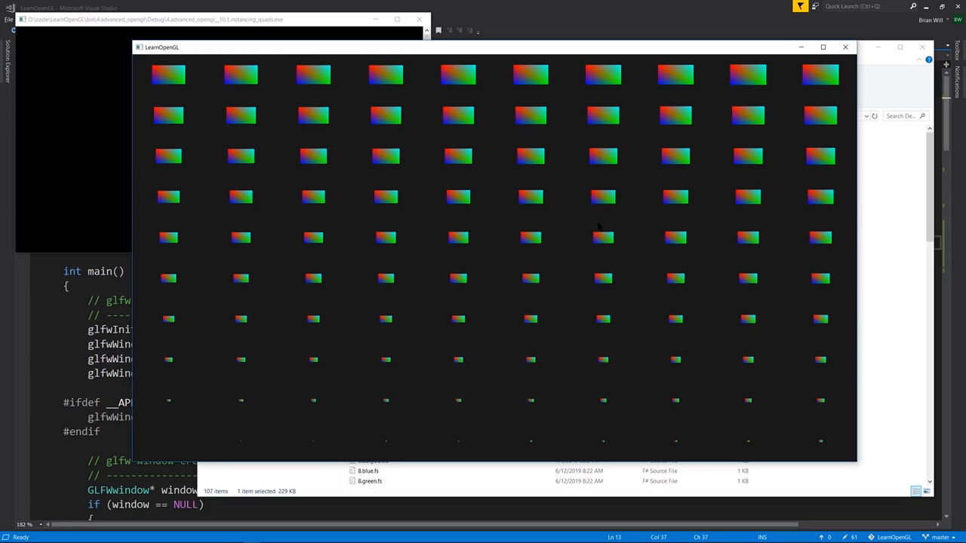
Close the demo and highlight glDrawArraysInstanced with its 0 and 100 arguments.
{"action": "left_click", "coordinate": [844, 47]}
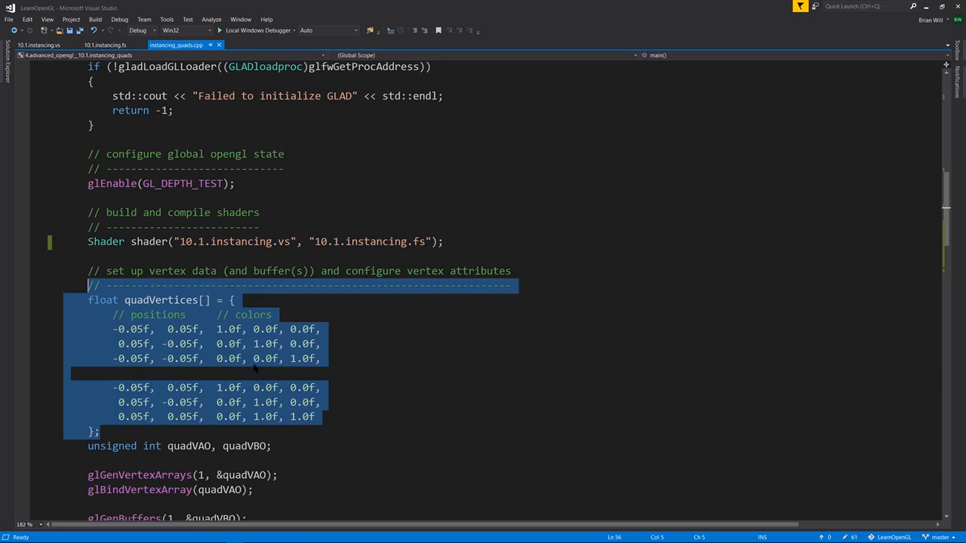
{"action": "scroll", "scroll_direction": "down", "scroll_amount": 3}
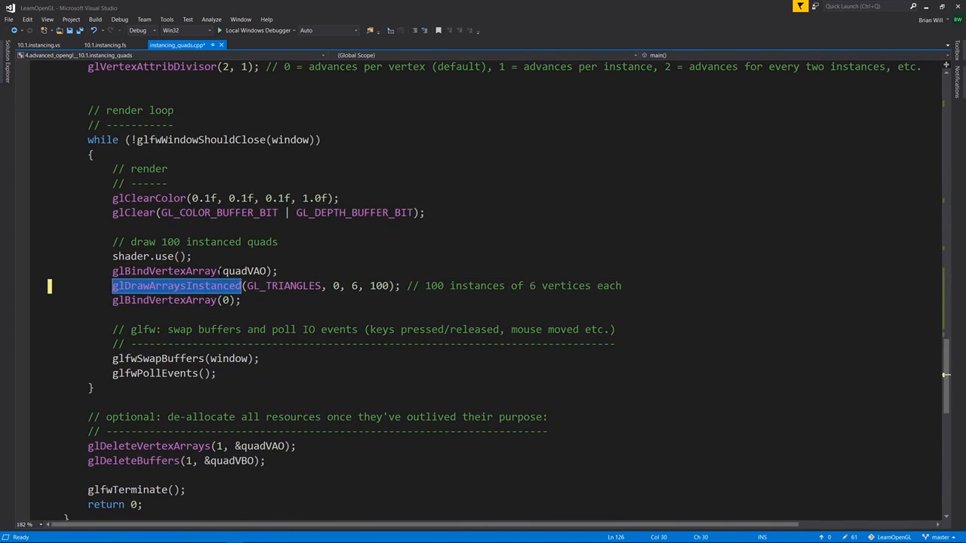
{"action": "double_click", "coordinate": [283, 285]}
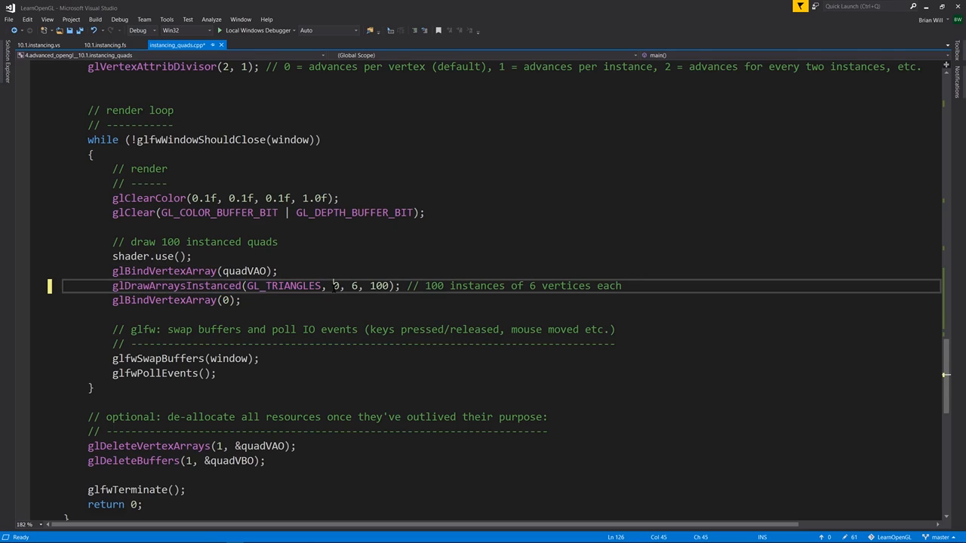
{"action": "double_click", "coordinate": [334, 285]}
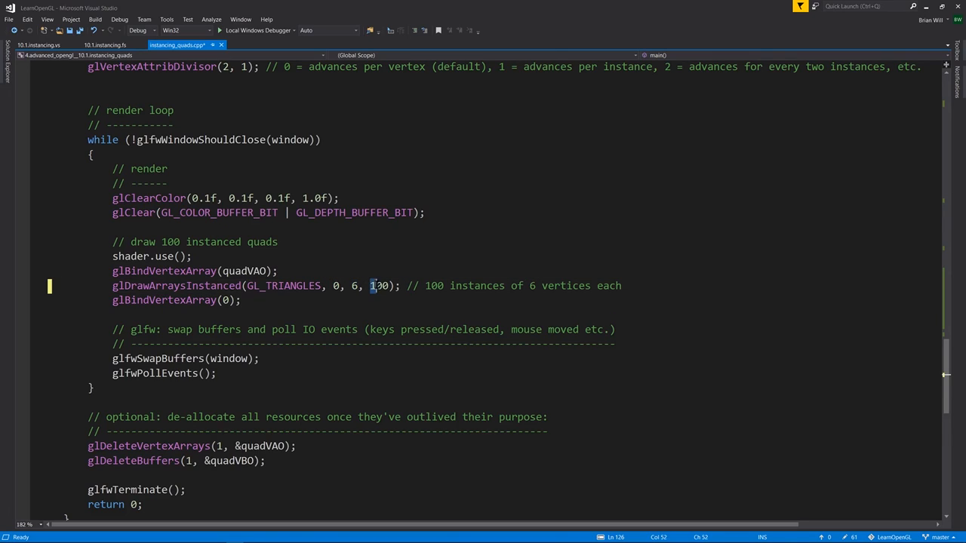
{"action": "double_click", "coordinate": [378, 285]}
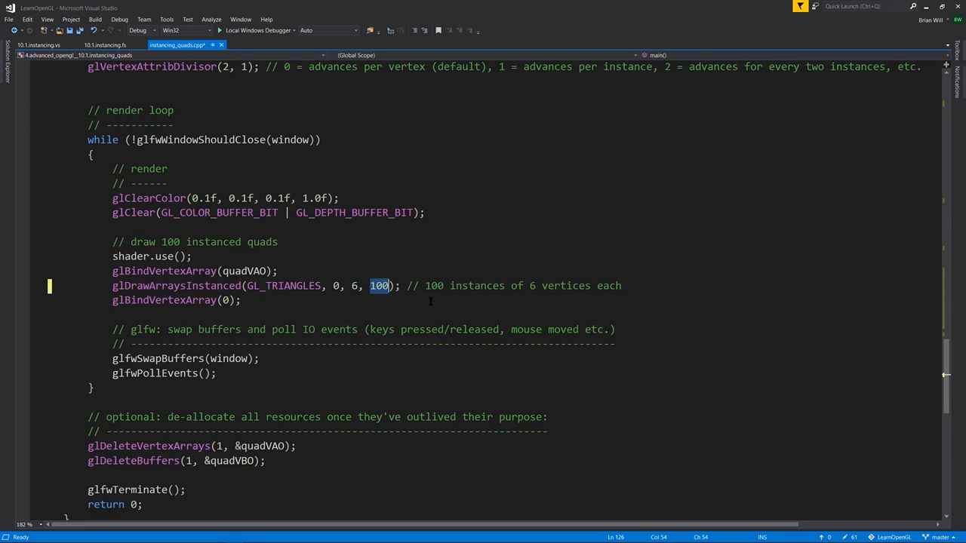
{"action": "mouse_move", "coordinate": [387, 285]}
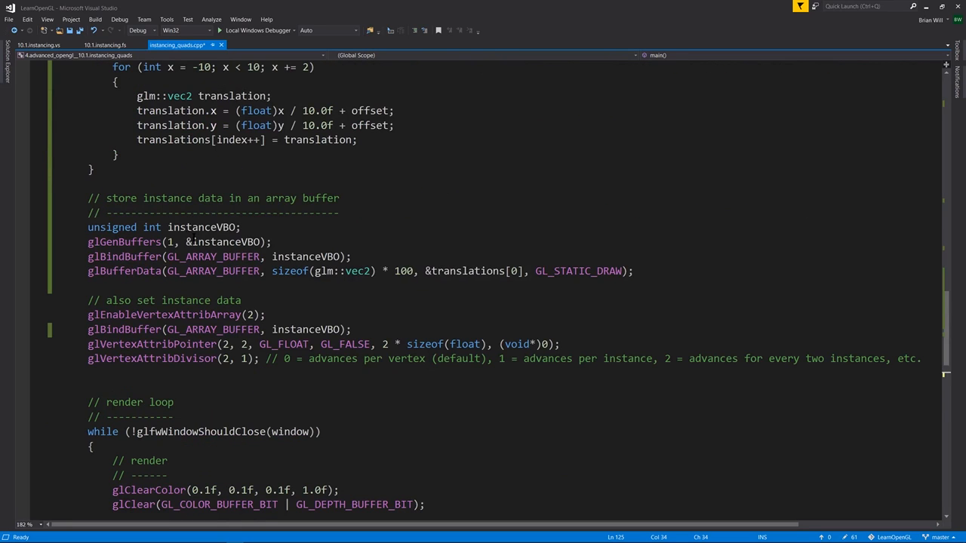
{"action": "mouse_move", "coordinate": [218, 256]}
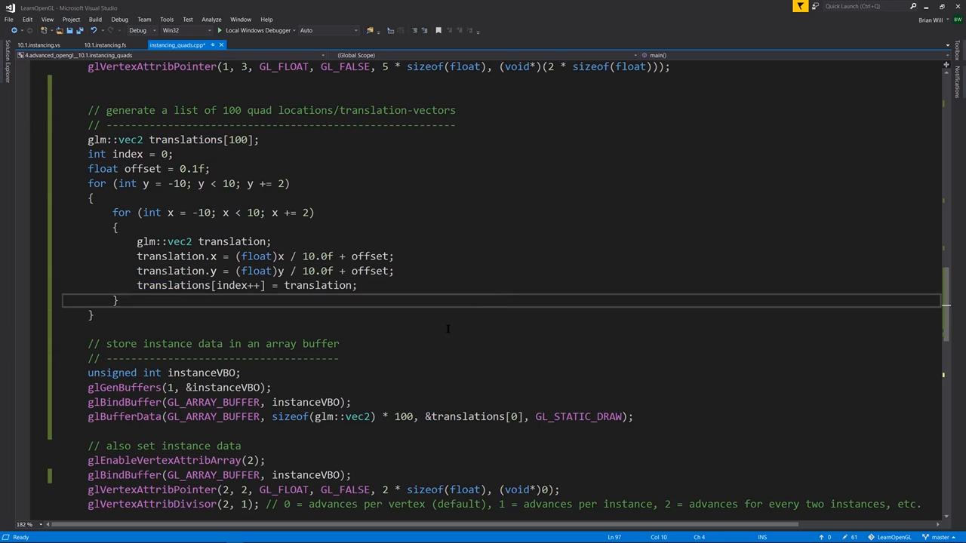
{"action": "mouse_move", "coordinate": [459, 344]}
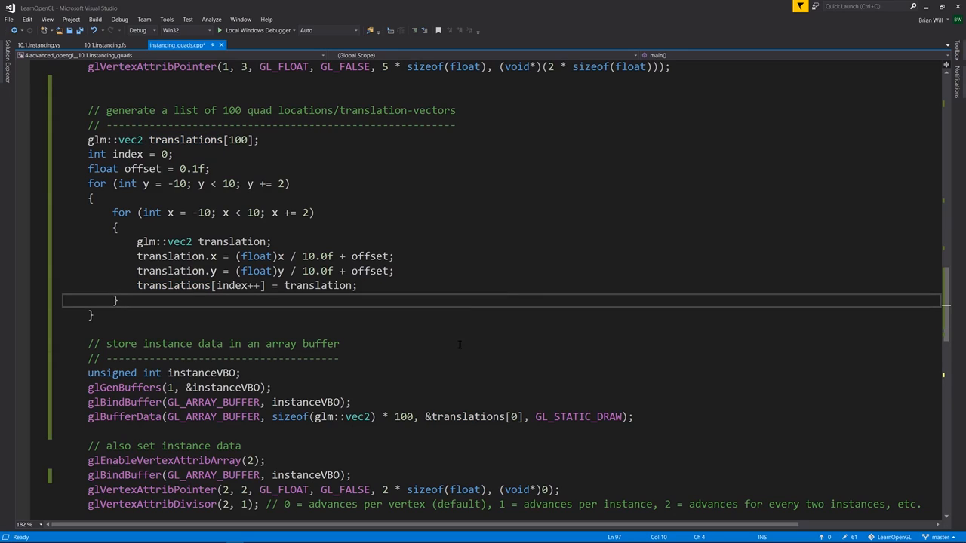
Review the instance buffer setup, then view the 10.1.instancing.fs fragment shader.
{"action": "double_click", "coordinate": [151, 504]}
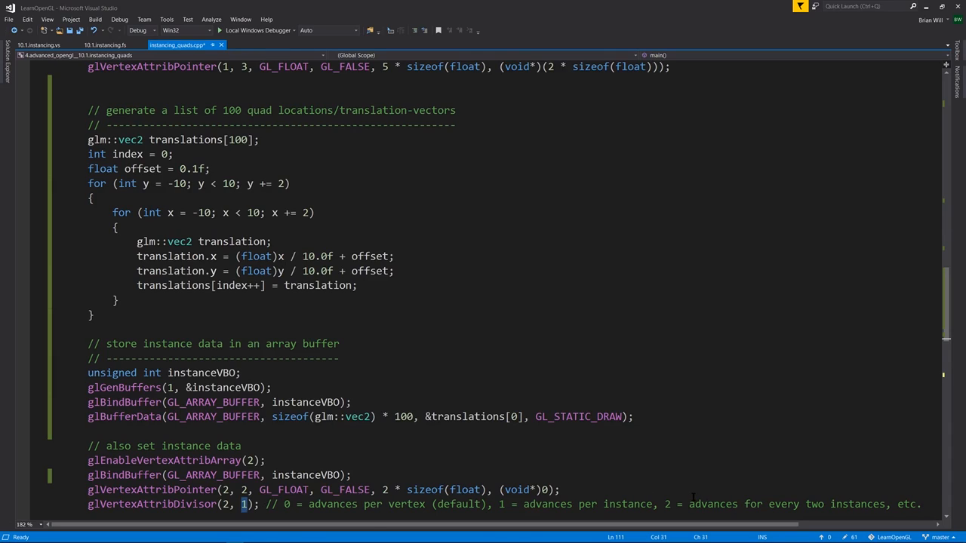
{"action": "mouse_move", "coordinate": [694, 498]}
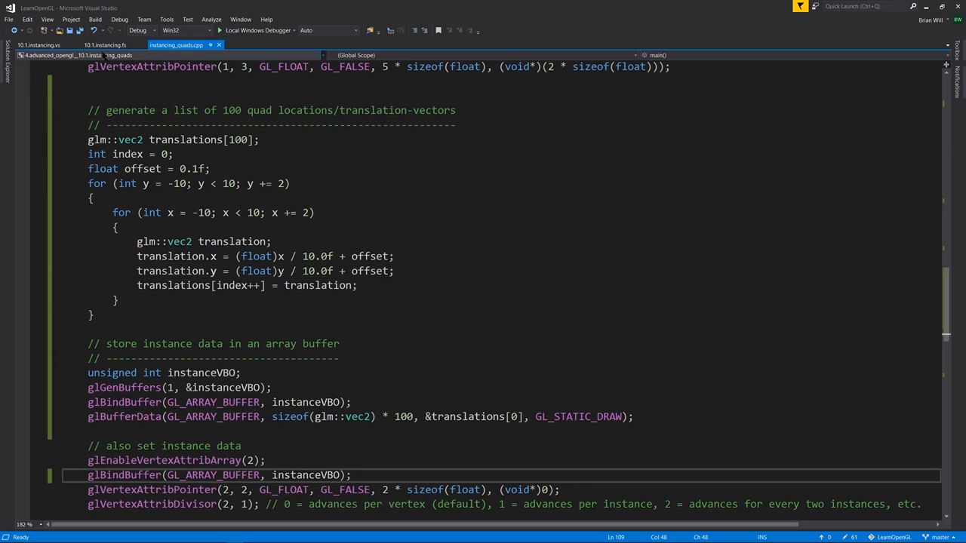
{"action": "left_click", "coordinate": [104, 44]}
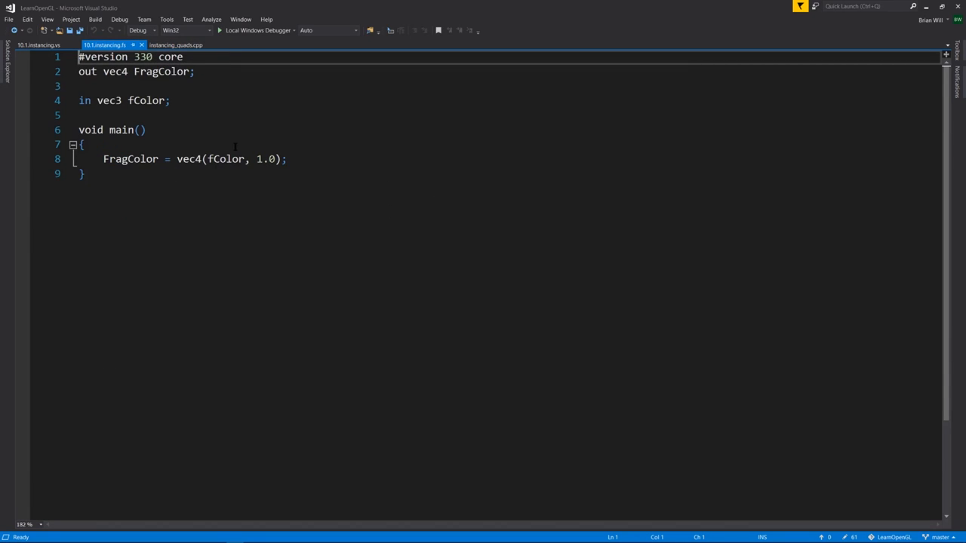
View the 10.1.instancing.vs shader, highlighting the aPos and aOffset inputs.
{"action": "left_click", "coordinate": [39, 44]}
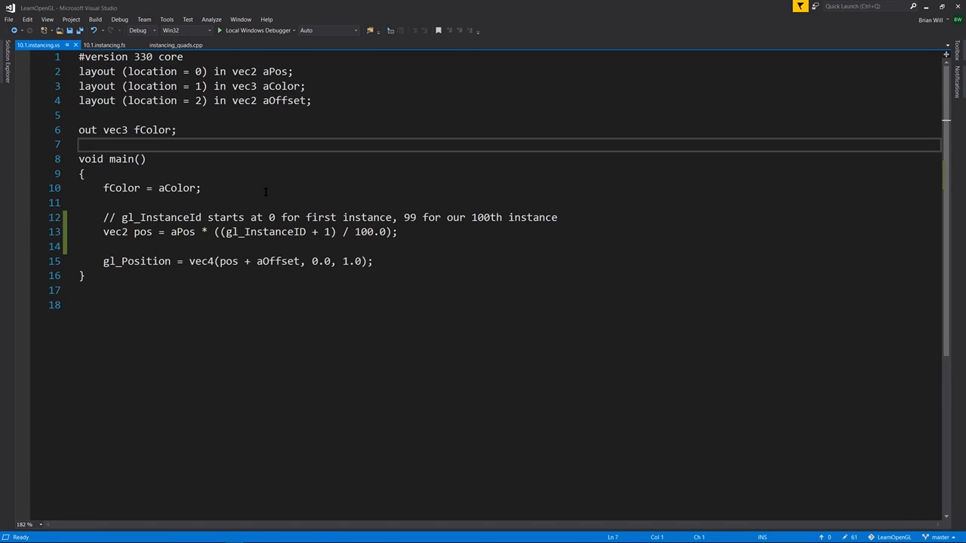
{"action": "double_click", "coordinate": [274, 71]}
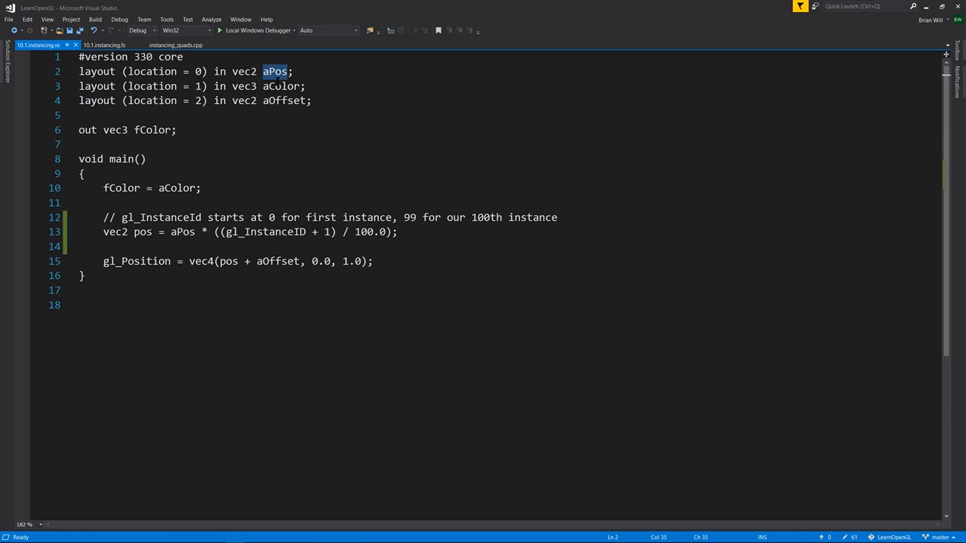
{"action": "double_click", "coordinate": [280, 85]}
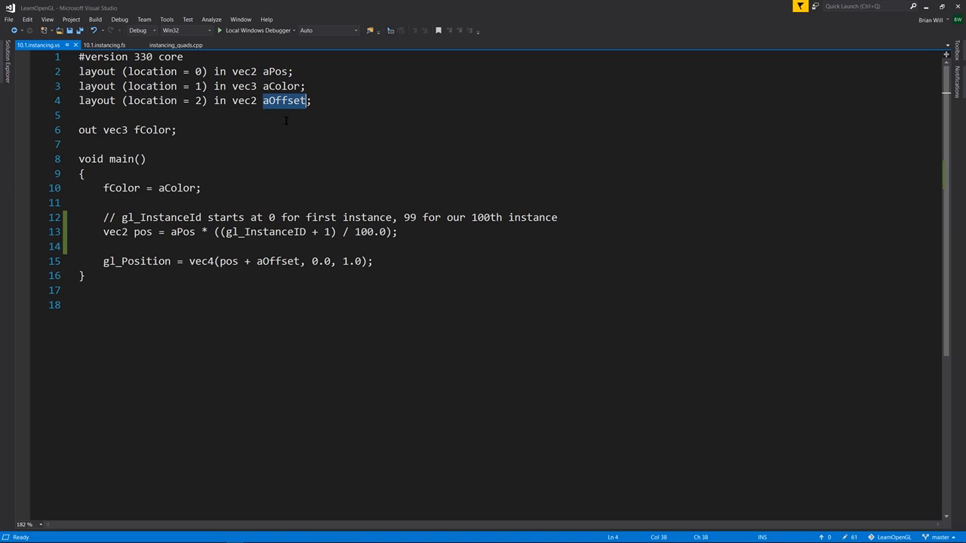
{"action": "mouse_move", "coordinate": [283, 120]}
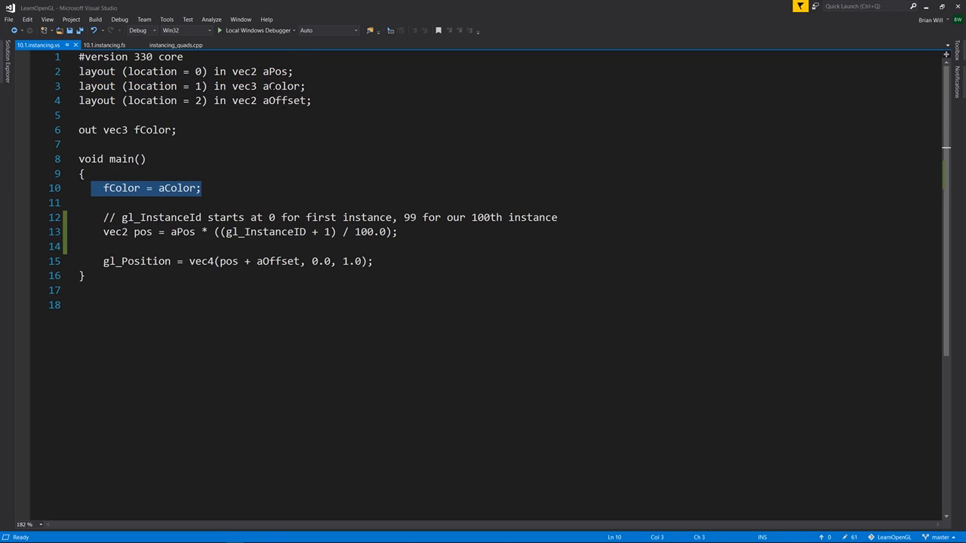
{"action": "double_click", "coordinate": [137, 261]}
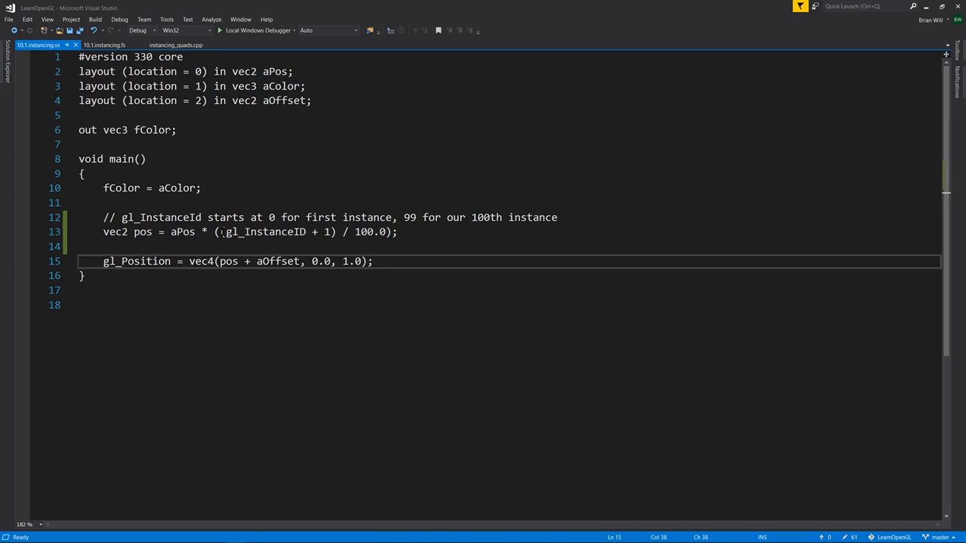
{"action": "double_click", "coordinate": [264, 232]}
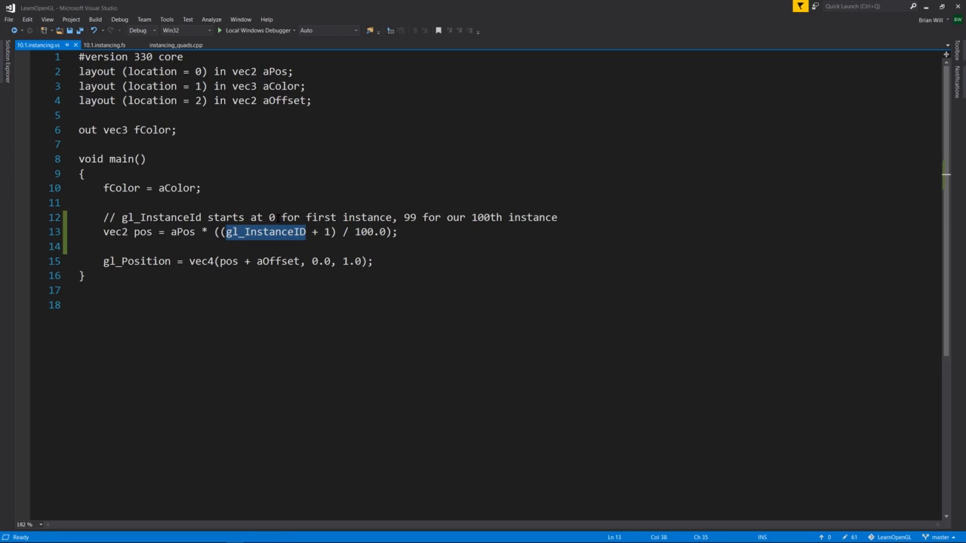
{"action": "mouse_move", "coordinate": [418, 203]}
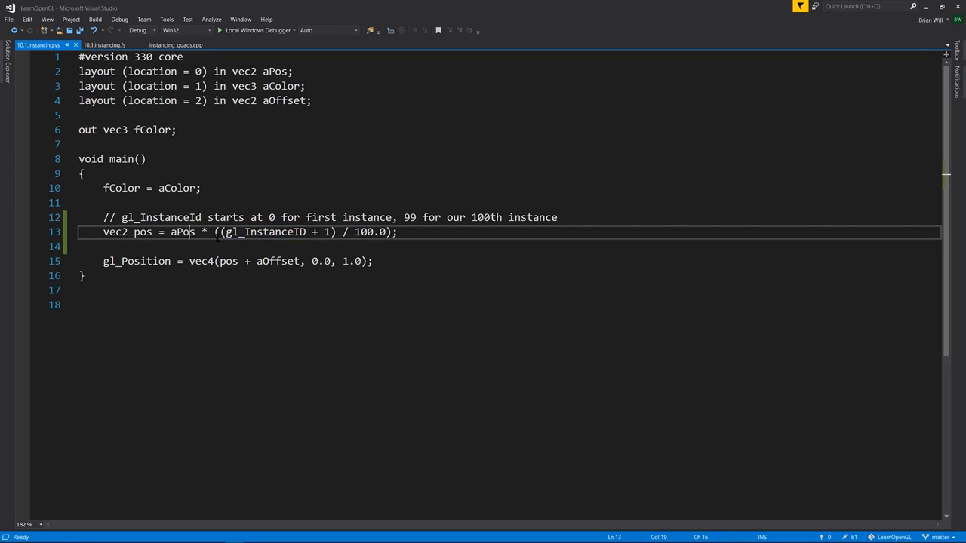
{"action": "left_click_drag", "start_coordinate": [215, 231], "coordinate": [392, 232]}
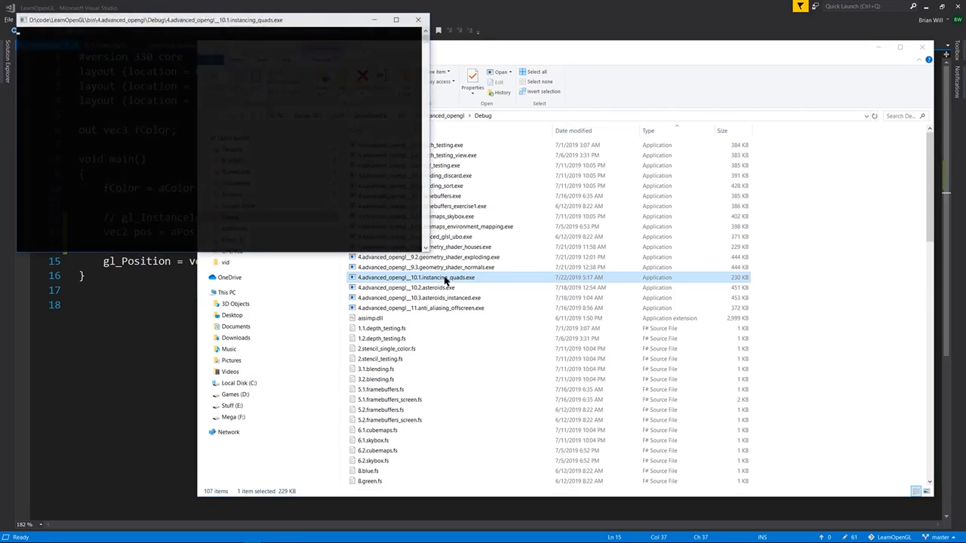
Relaunch 4.advanced_opengl__10.1.instancing_quads.exe from the Debug folder.
{"action": "double_click", "coordinate": [415, 277]}
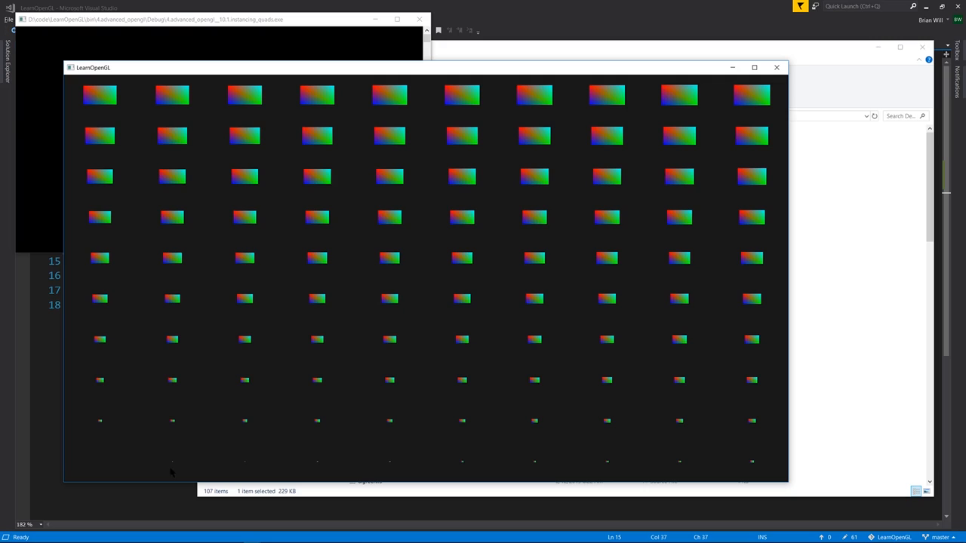
{"action": "mouse_move", "coordinate": [697, 472]}
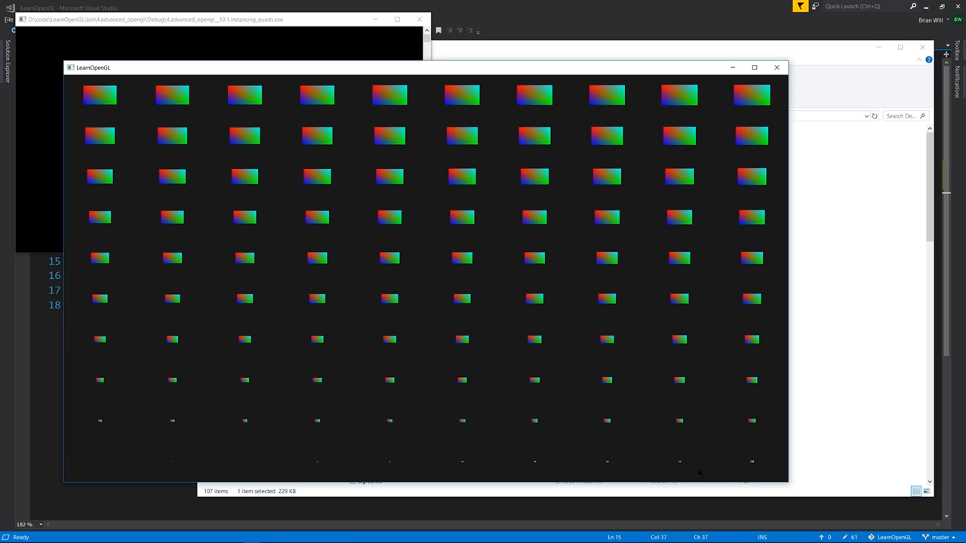
{"action": "mouse_move", "coordinate": [746, 104]}
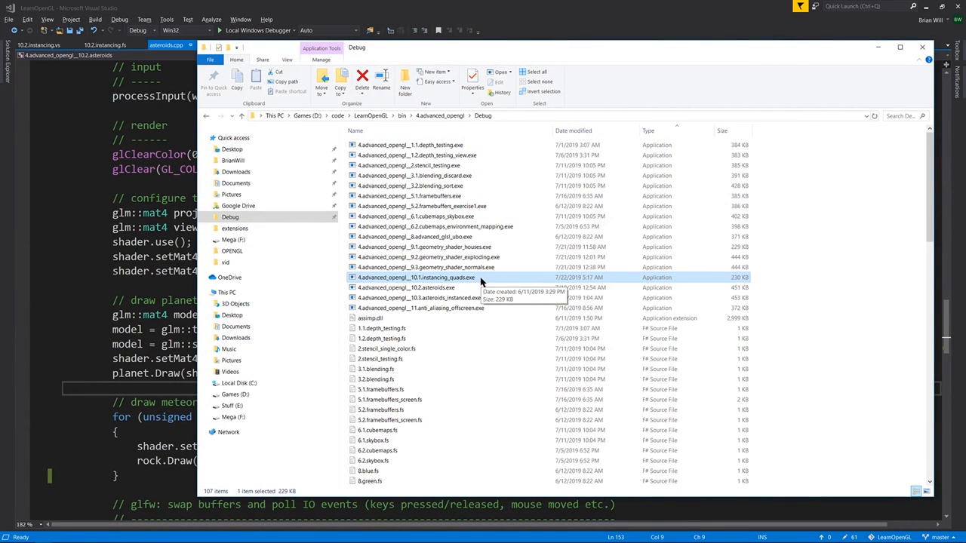
Run the instancing_quads executable again from File Explorer.
{"action": "double_click", "coordinate": [405, 287]}
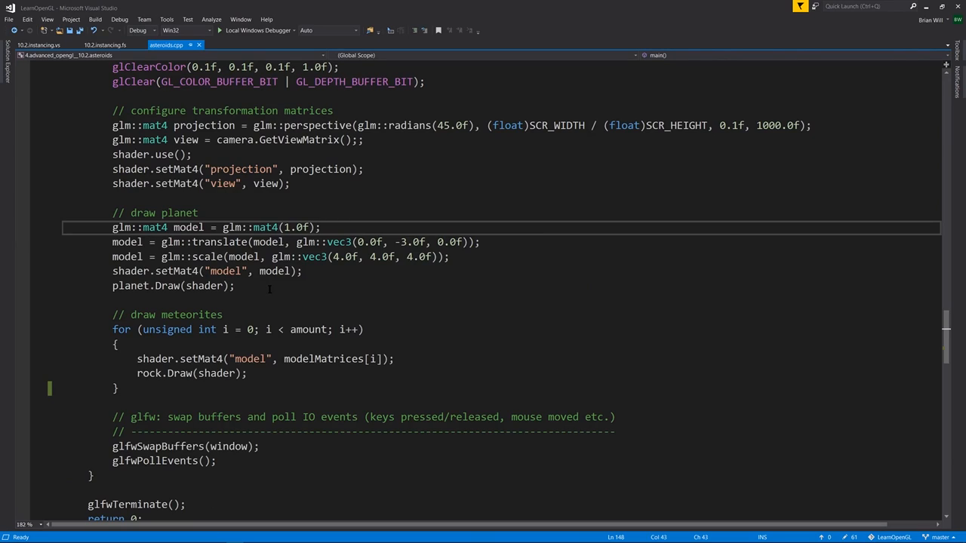
{"action": "left_click_drag", "start_coordinate": [112, 330], "coordinate": [119, 387]}
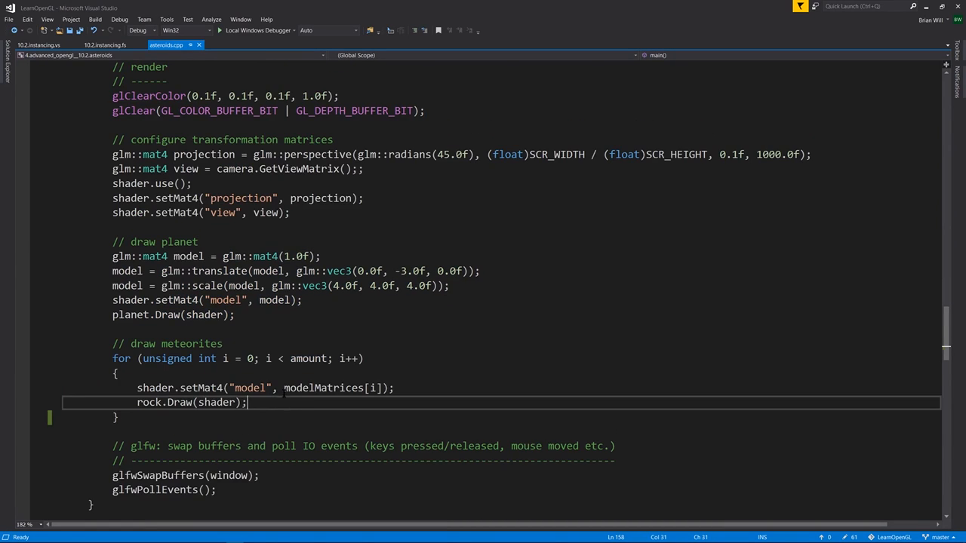
{"action": "double_click", "coordinate": [332, 388]}
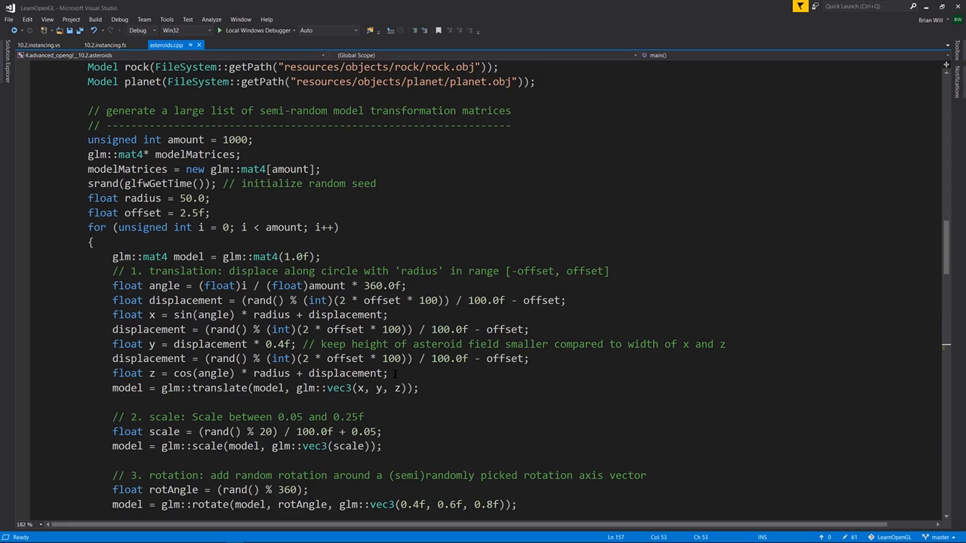
{"action": "left_click_drag", "start_coordinate": [112, 417], "coordinate": [383, 446]}
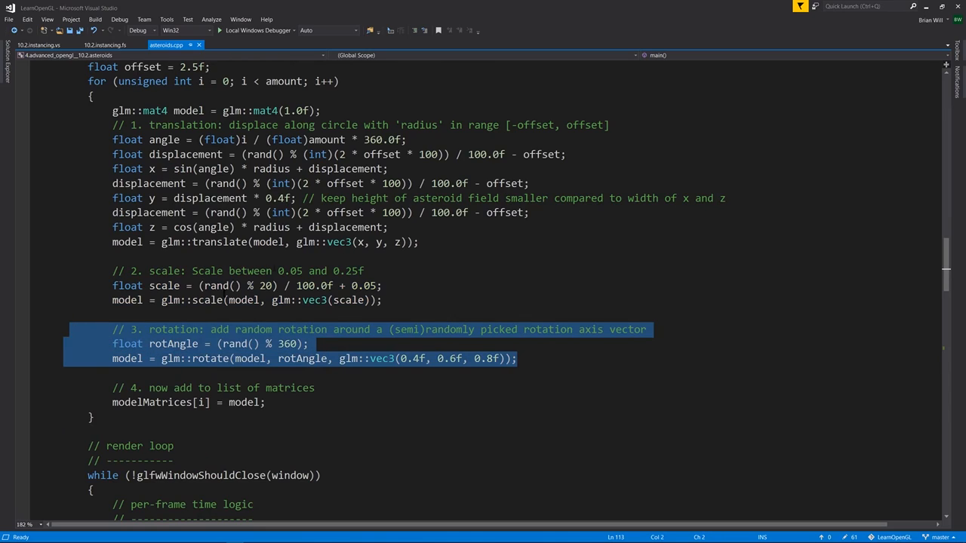
{"action": "double_click", "coordinate": [151, 402]}
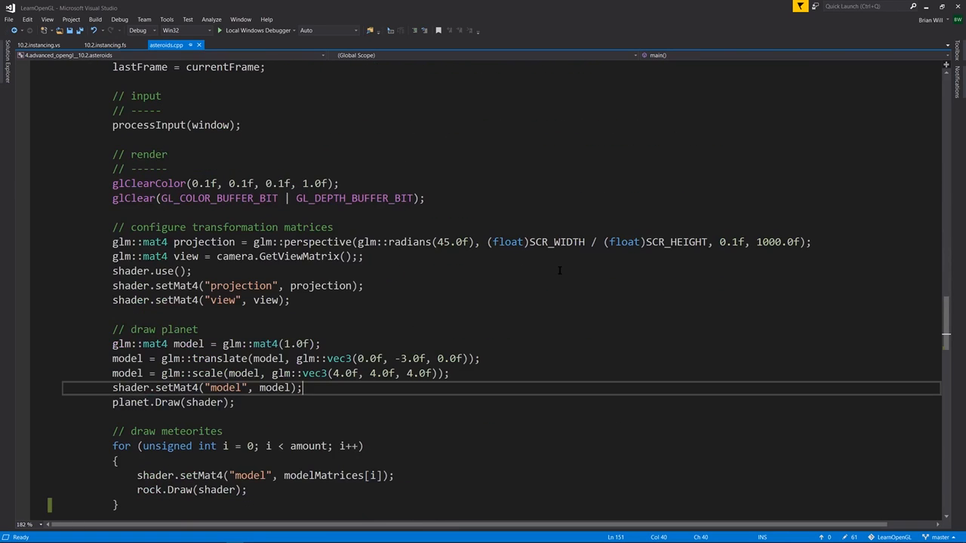
Scroll through the asteroids.cpp source code.
{"action": "scroll", "scroll_direction": "down", "scroll_amount": 3}
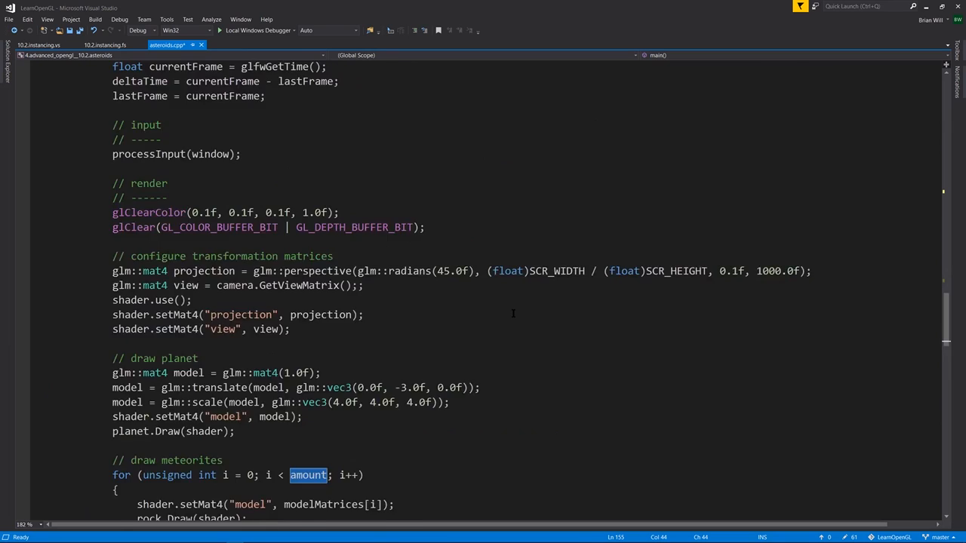
{"action": "scroll", "scroll_direction": "up", "scroll_amount": 3}
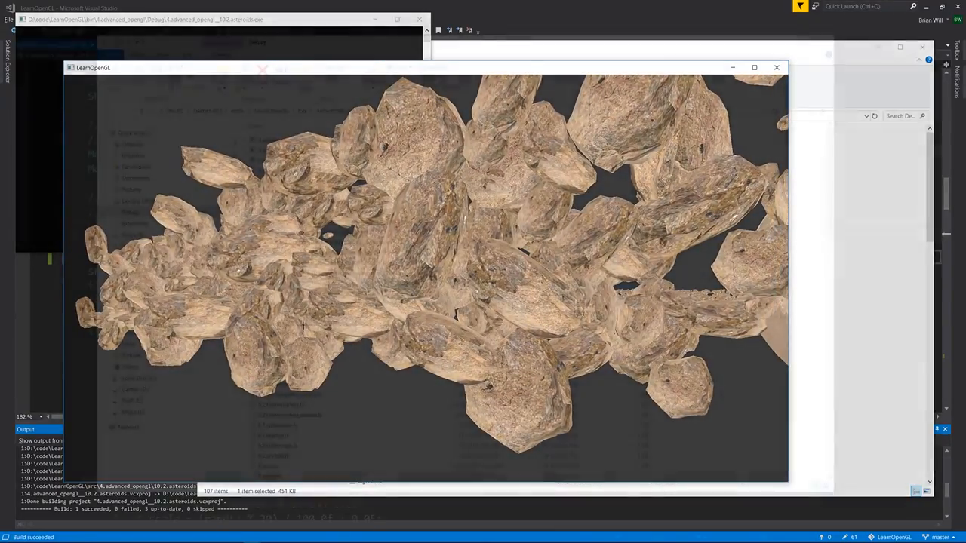
Close the asteroid field and run 4.advanced_opengl__10.3.asteroids_instanced.exe.
{"action": "left_click", "coordinate": [775, 67]}
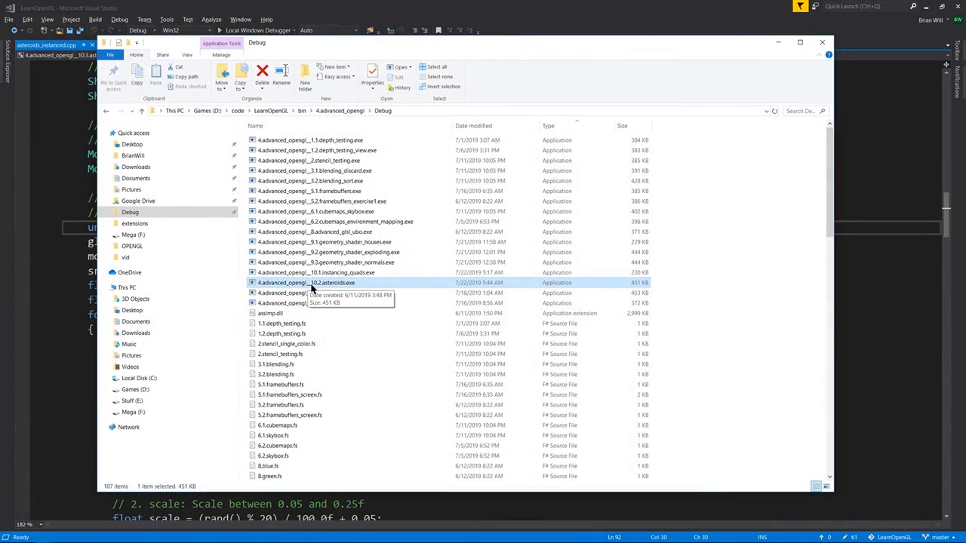
{"action": "left_click", "coordinate": [319, 293]}
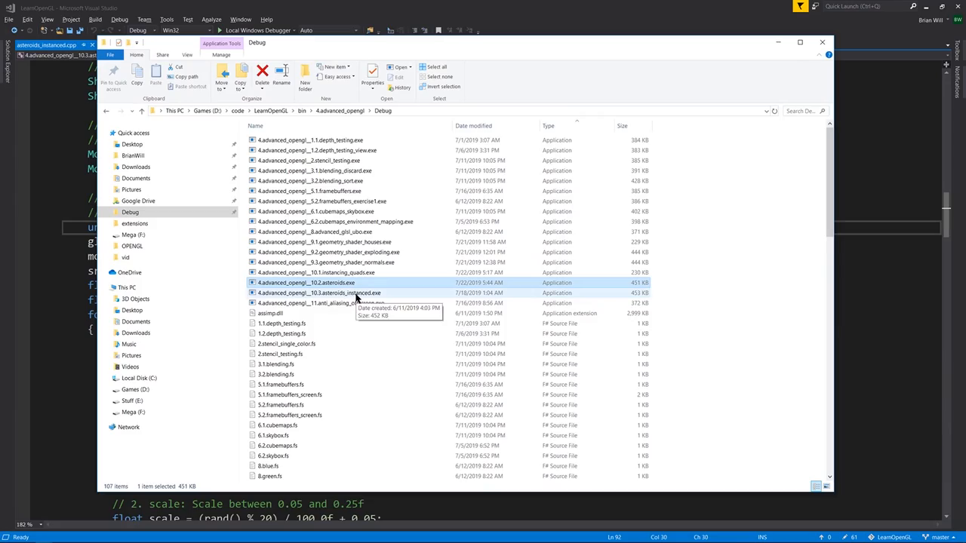
{"action": "double_click", "coordinate": [319, 293]}
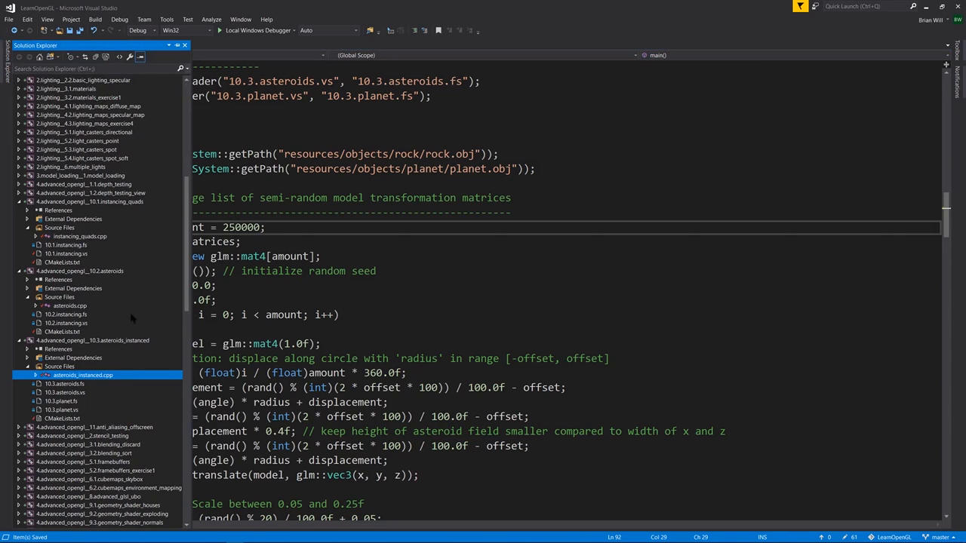
Right-click asteroids_instanced.cpp under 10.3.asteroids_instanced in Solution Explorer.
{"action": "right_click", "coordinate": [93, 341]}
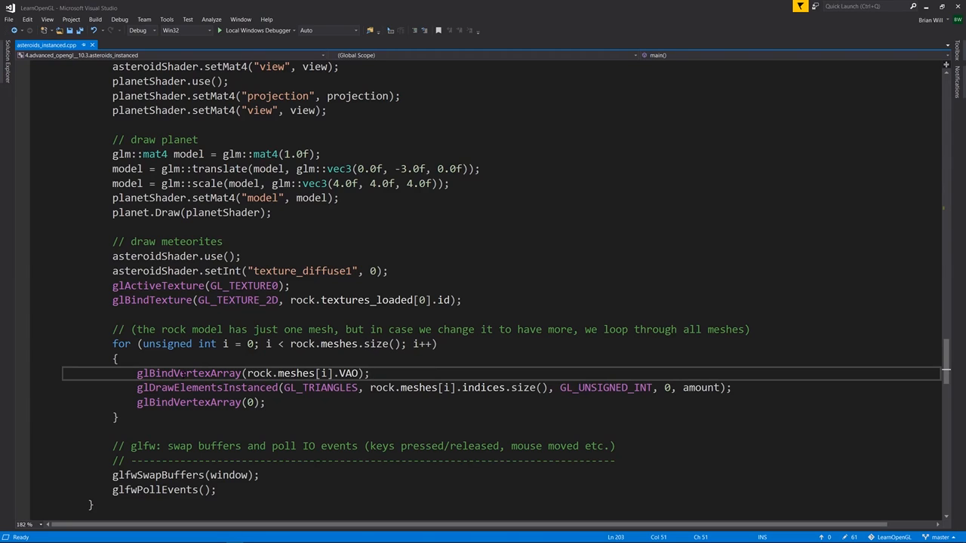
{"action": "double_click", "coordinate": [206, 387]}
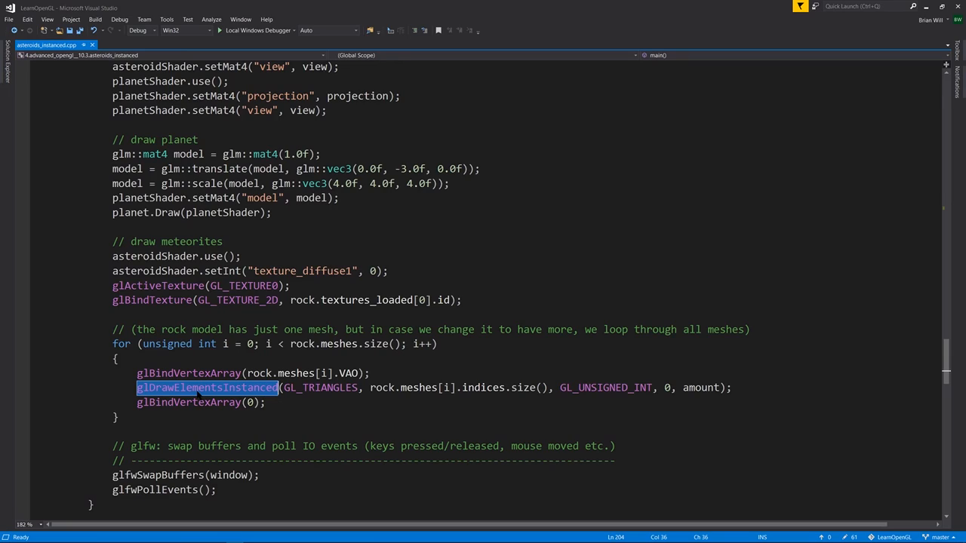
{"action": "double_click", "coordinate": [348, 372]}
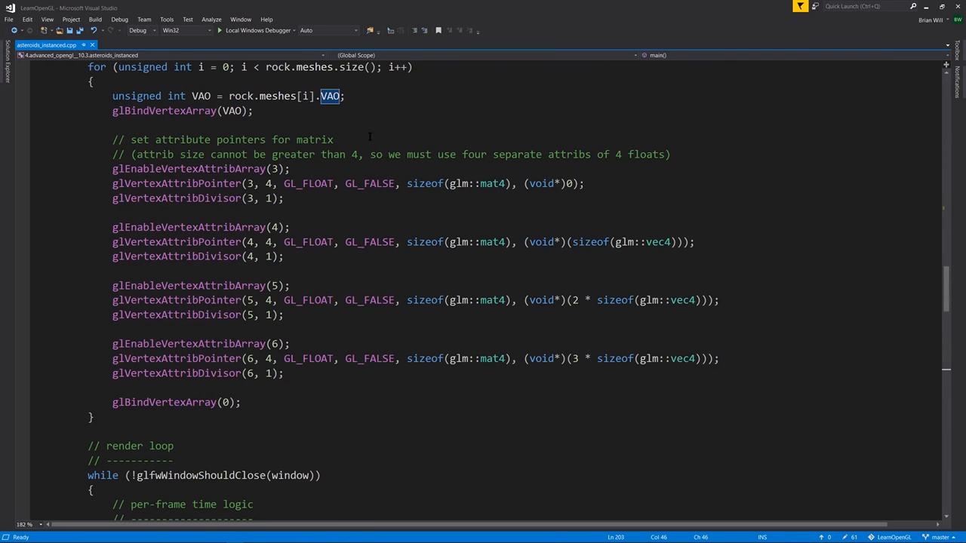
{"action": "mouse_move", "coordinate": [189, 168]}
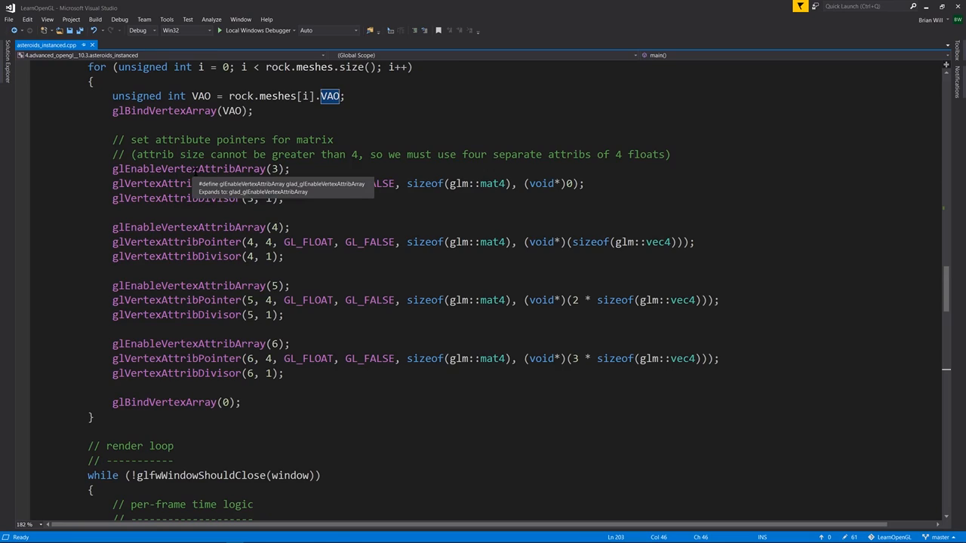
Highlight the instance divisor, then aInstanceMatrix in the 10.3.asteroids.vs shader.
{"action": "double_click", "coordinate": [188, 169]}
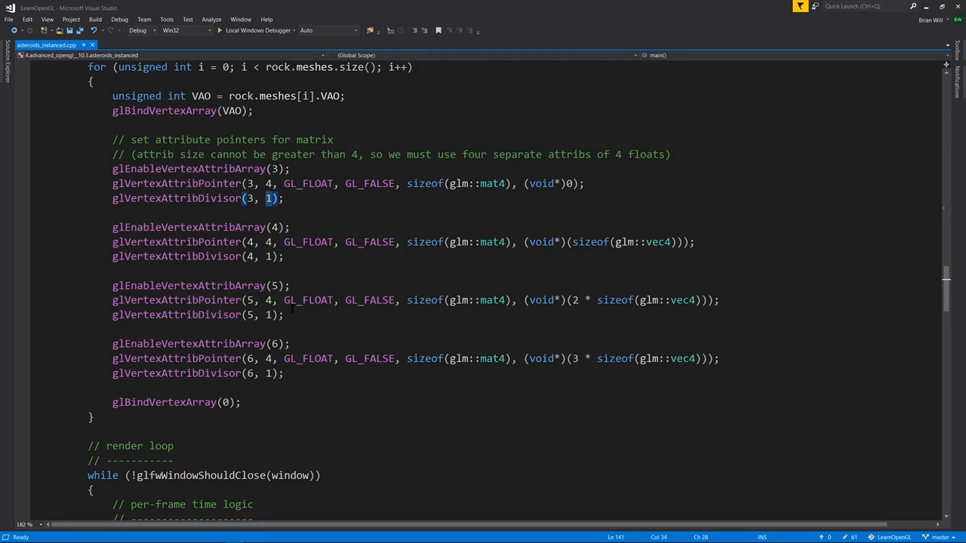
{"action": "left_click", "coordinate": [105, 45]}
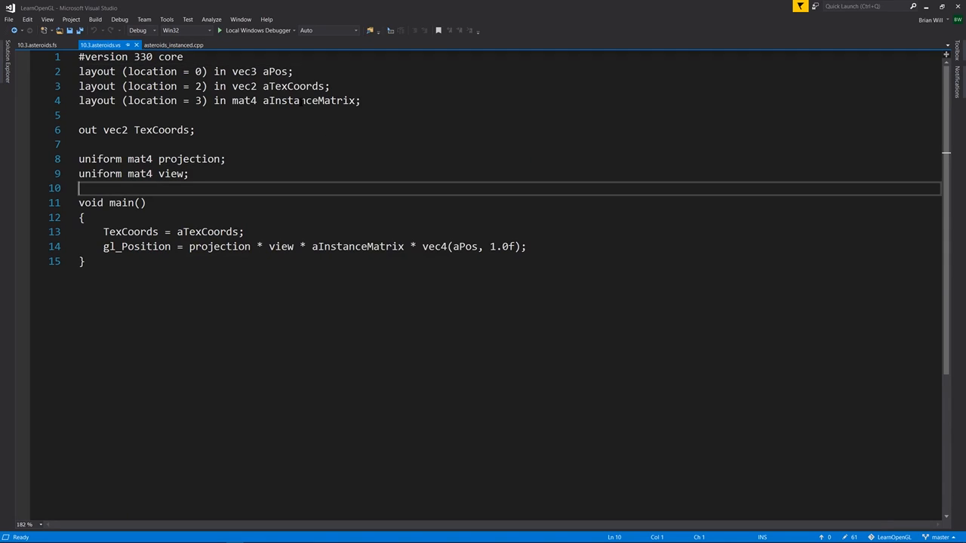
{"action": "double_click", "coordinate": [308, 101]}
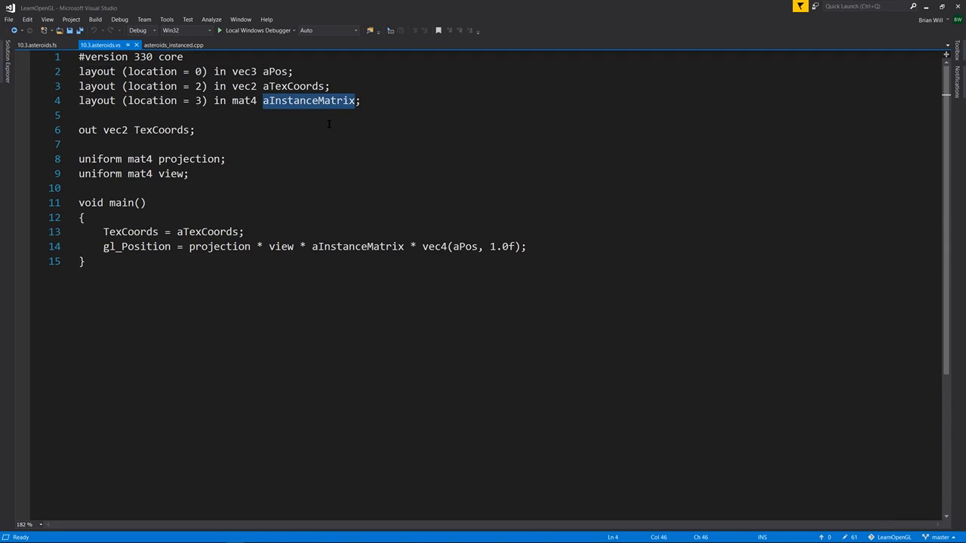